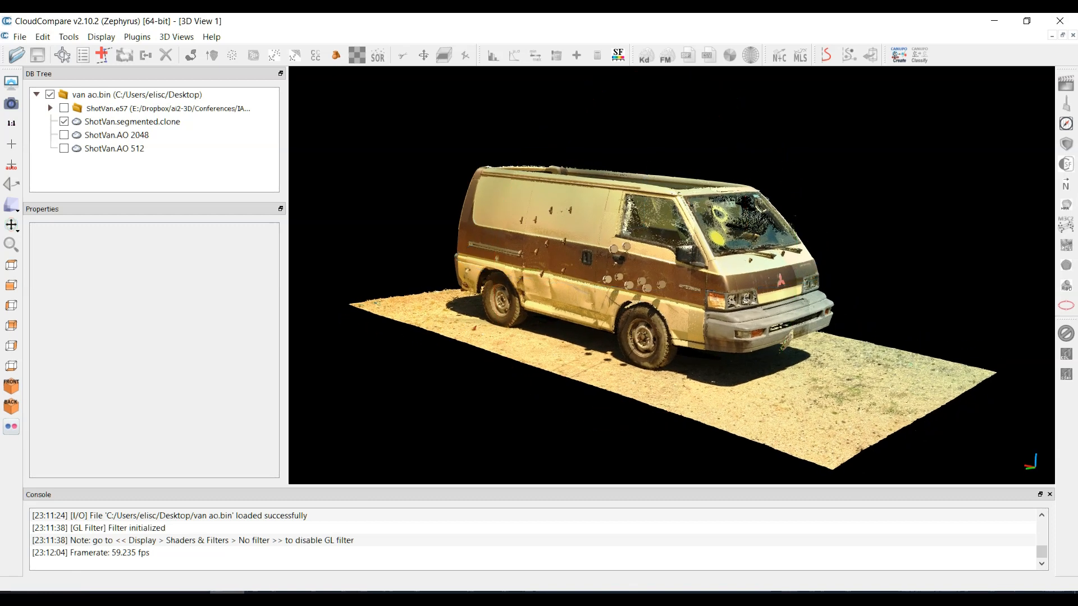
# Clone ShotVan.segmented.clone, select the new clone and hide the original van cloud
pyautogui.click(131, 121)
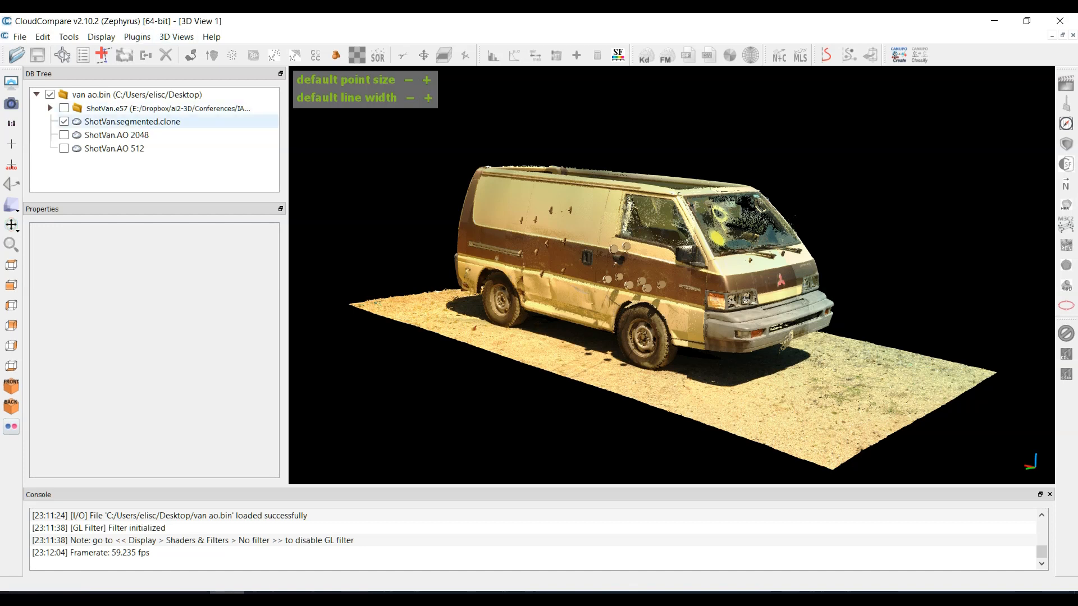
pyautogui.click(125, 55)
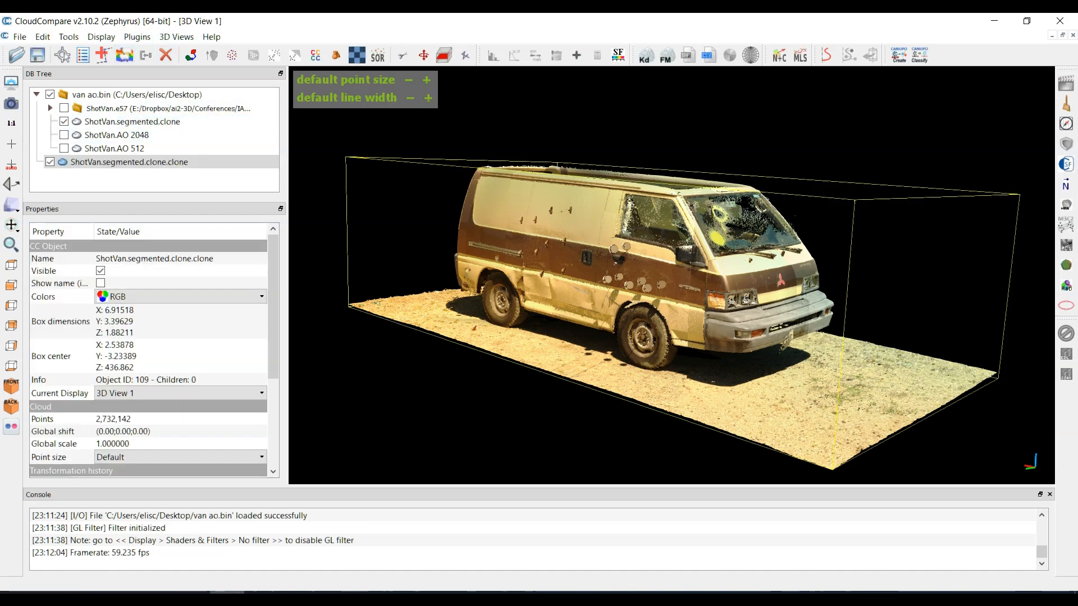
pyautogui.click(128, 162)
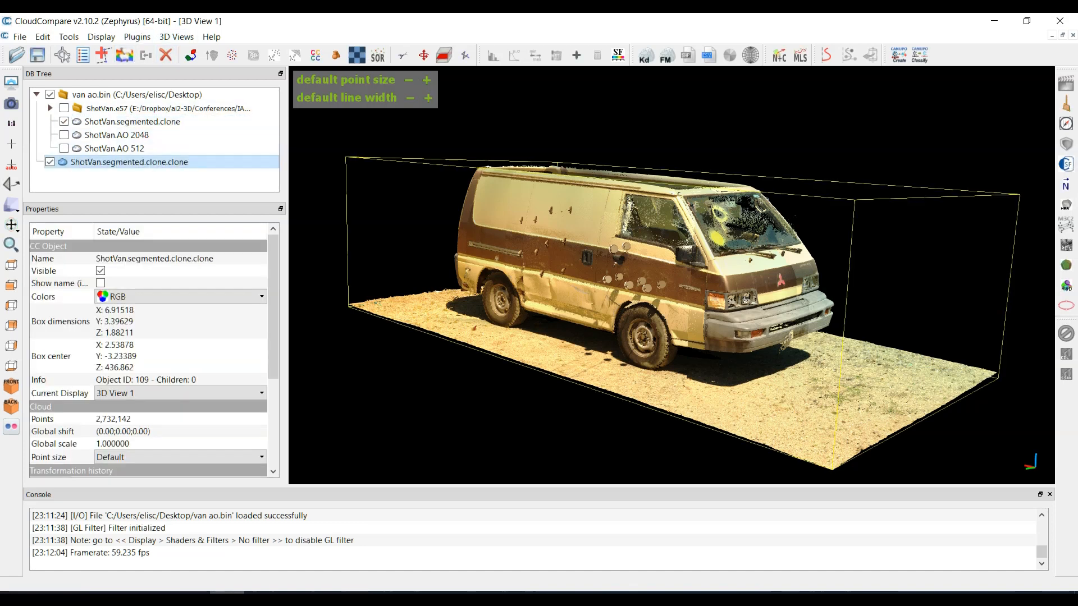
pyautogui.click(63, 121)
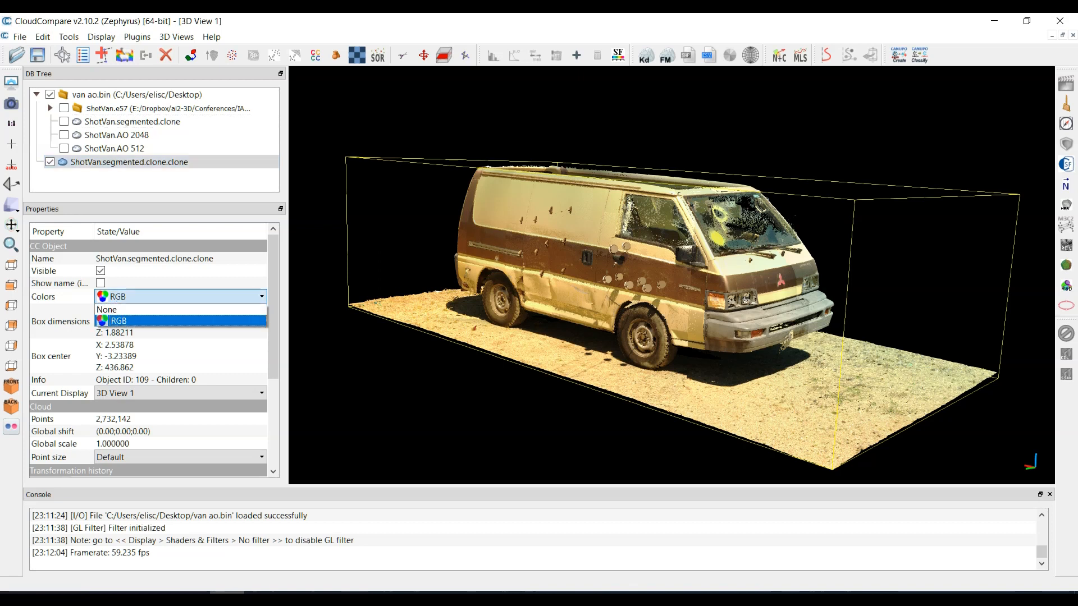
pyautogui.click(108, 310)
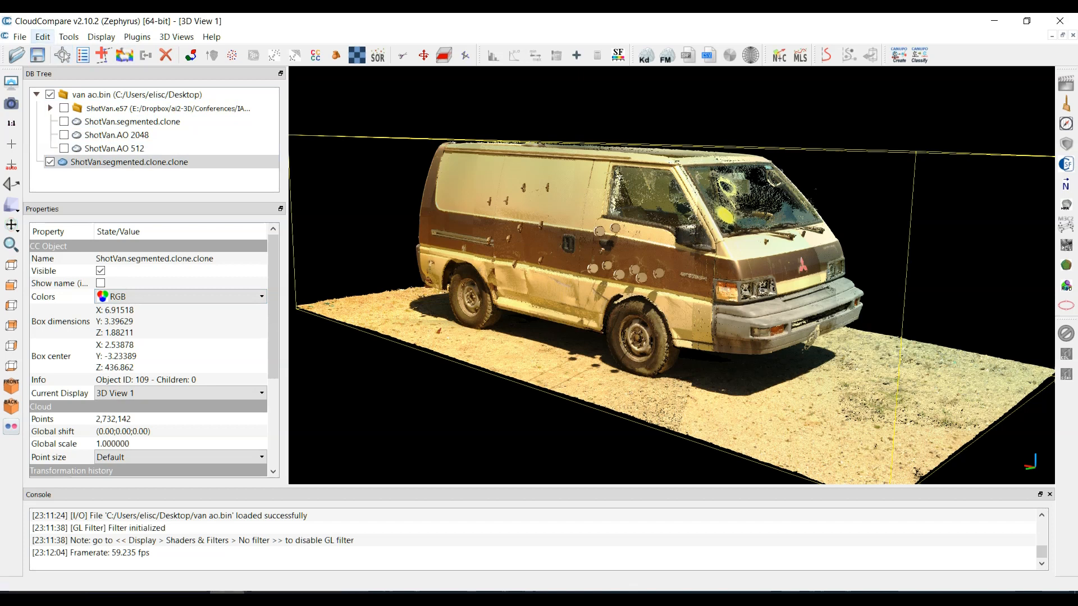
# Give the cloned van cloud a unique white (#ffffff) colour via Edit > Colors > Set unique
pyautogui.click(41, 36)
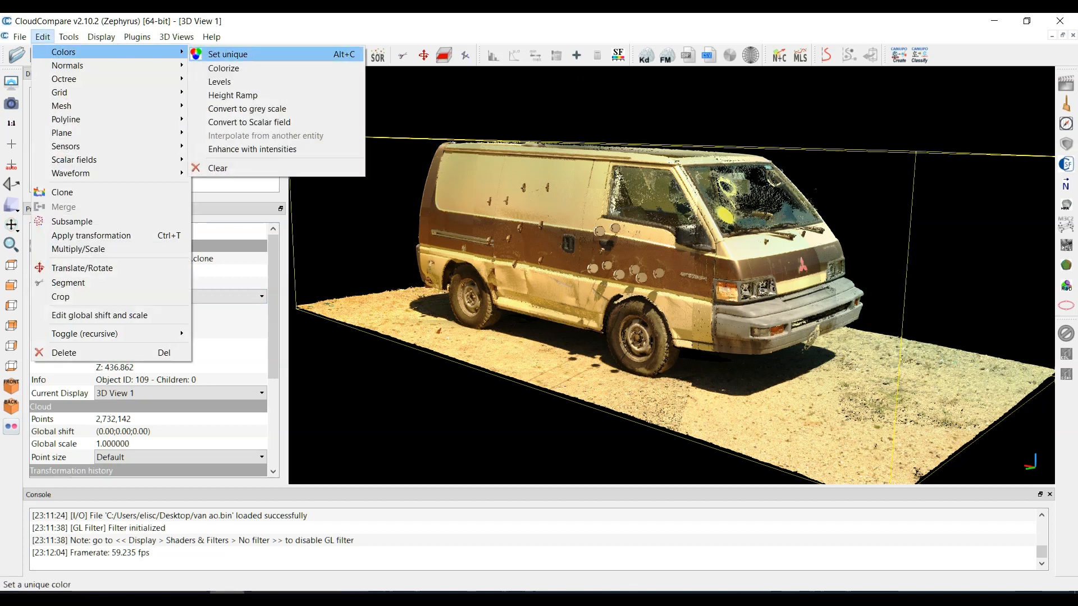
pyautogui.click(228, 53)
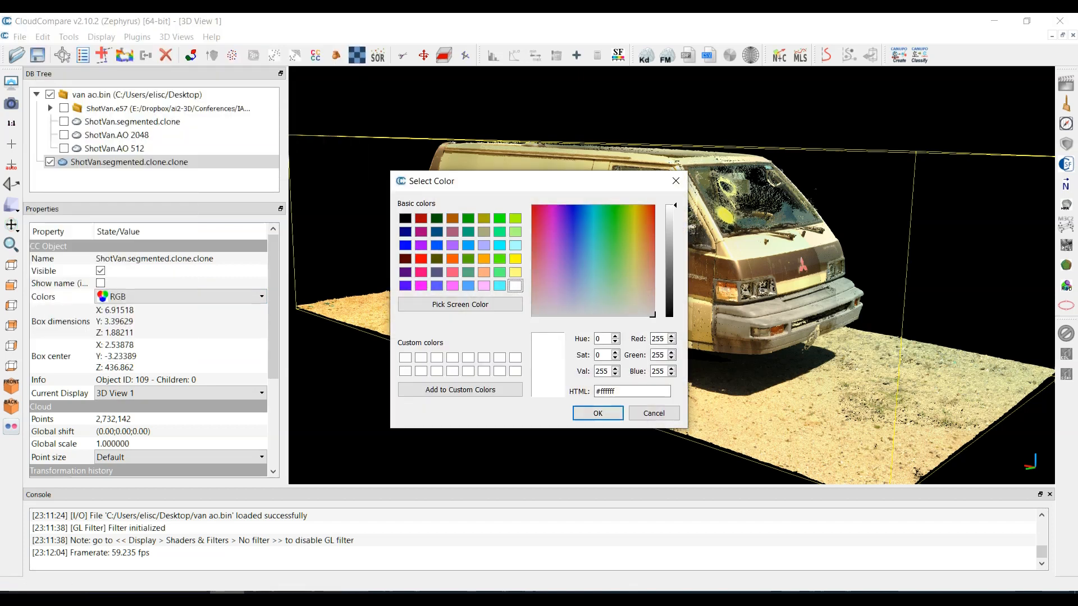
pyautogui.click(596, 414)
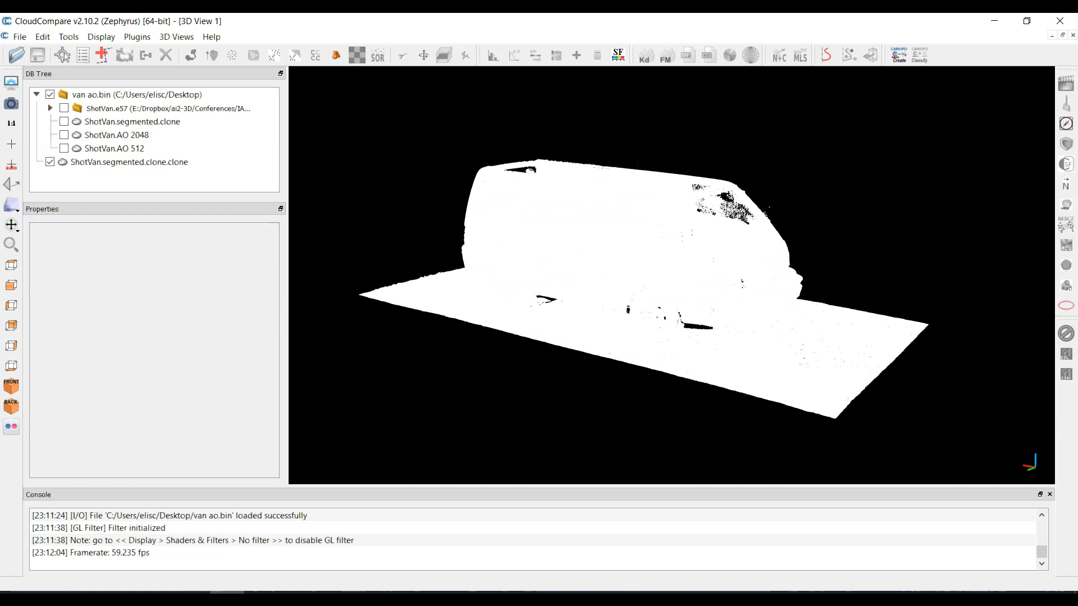
# Select the white clone and bring up ShadeVis, moving its dialog clear of the van
pyautogui.click(128, 162)
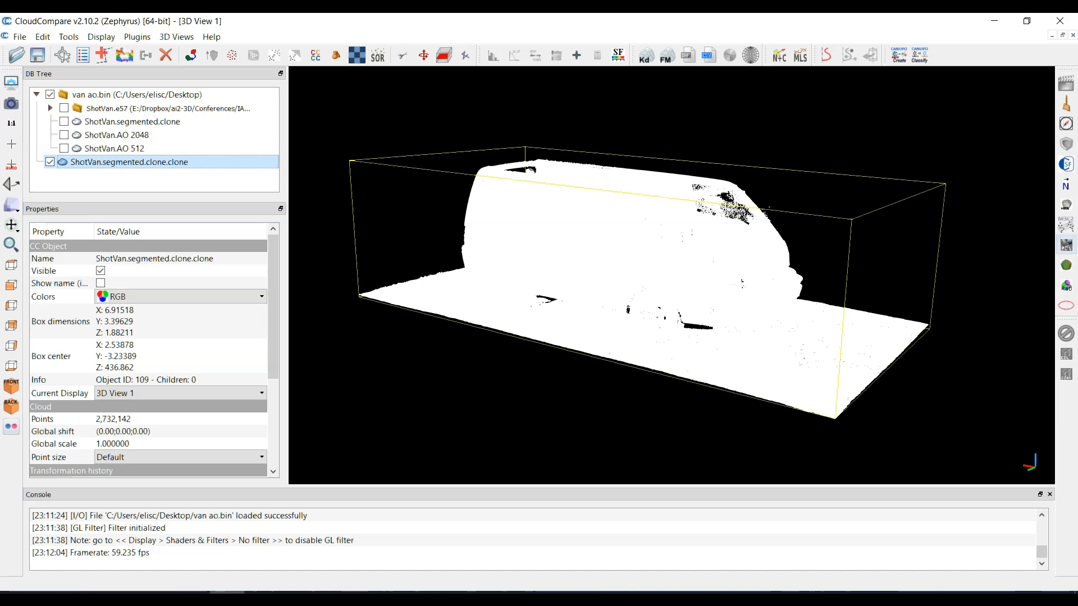
pyautogui.moveTo(1065, 246)
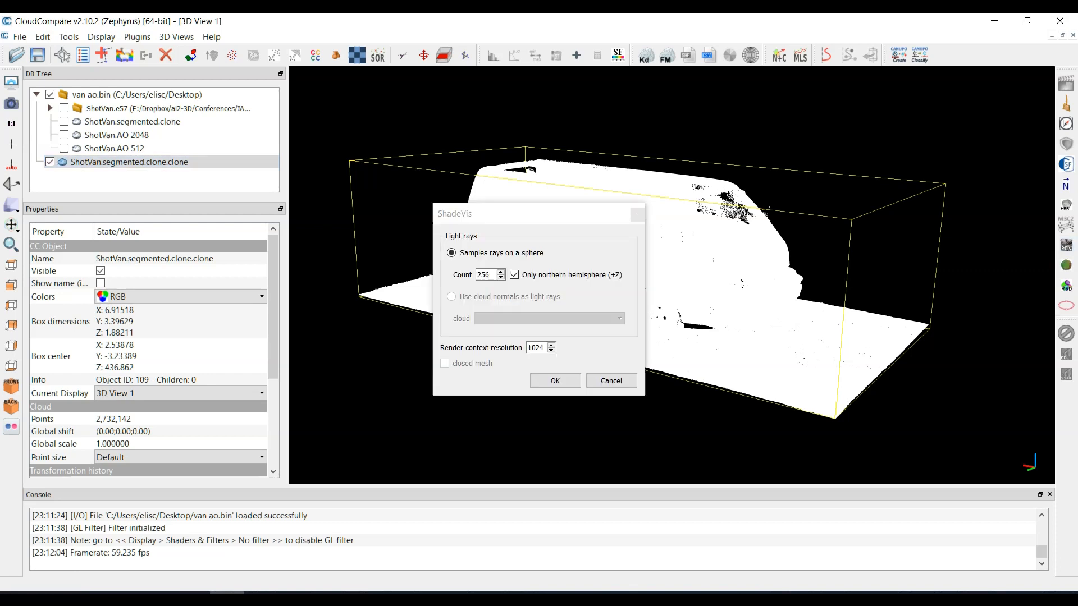
pyautogui.moveTo(536, 214); pyautogui.dragTo(920, 178)
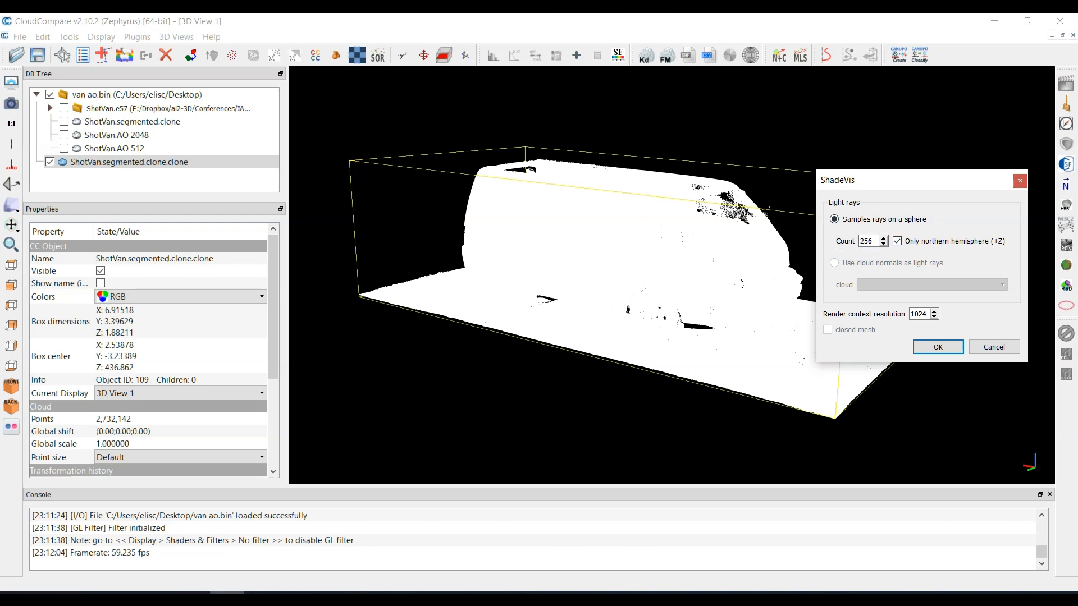
pyautogui.moveTo(865, 240)
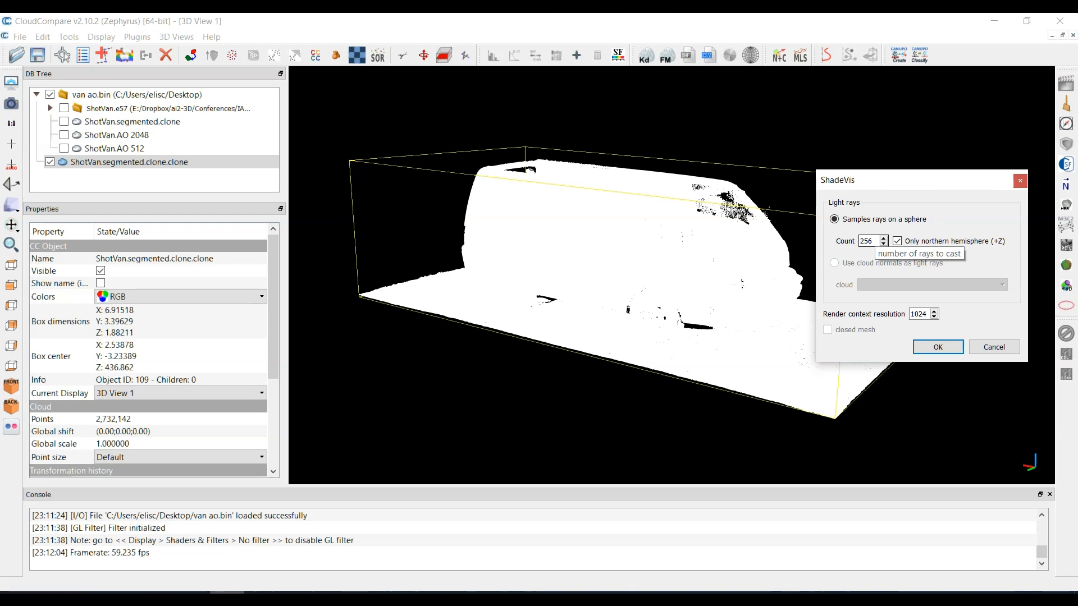
pyautogui.moveTo(922, 314)
pyautogui.write('512')
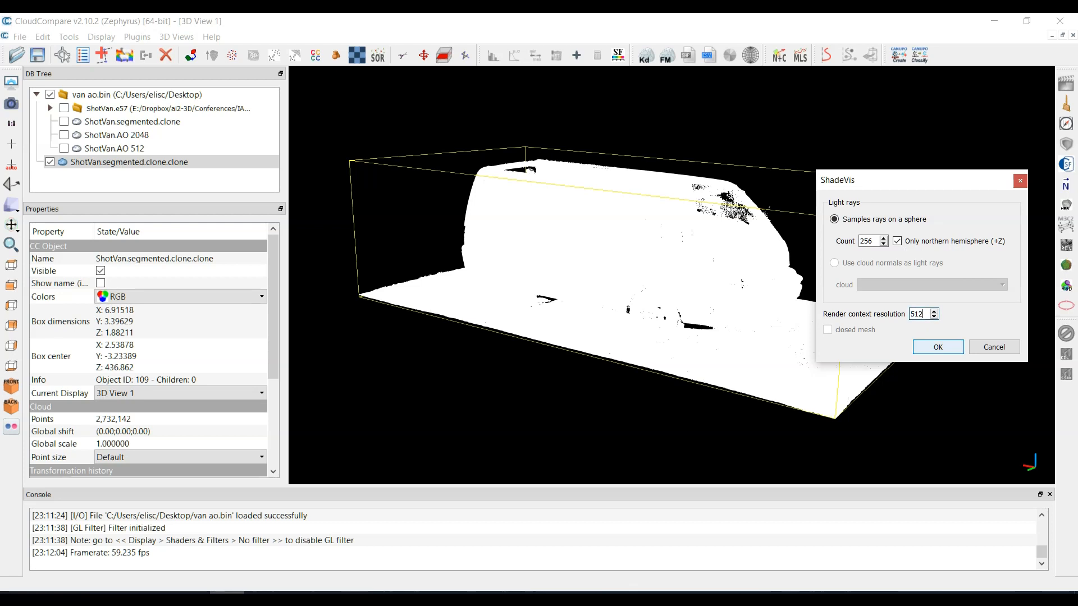
# Run ShadeVis so the white van gains grey ambient-occlusion shading
pyautogui.click(936, 347)
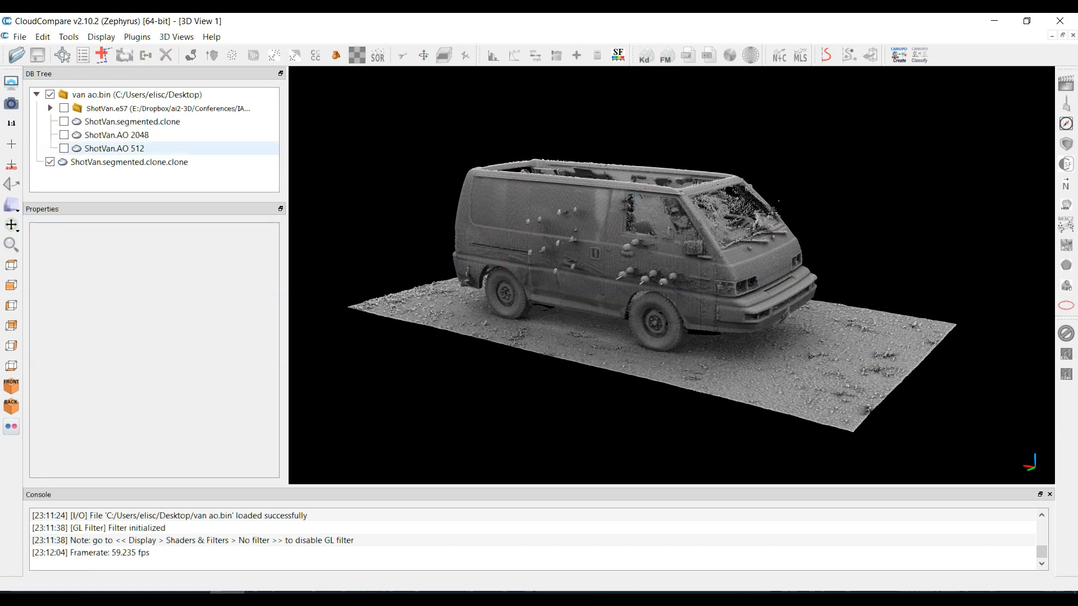
# Show ShotVan.AO 512, then ShotVan.AO 2048 alone, cancelling ShadeVis each time
pyautogui.click(116, 135)
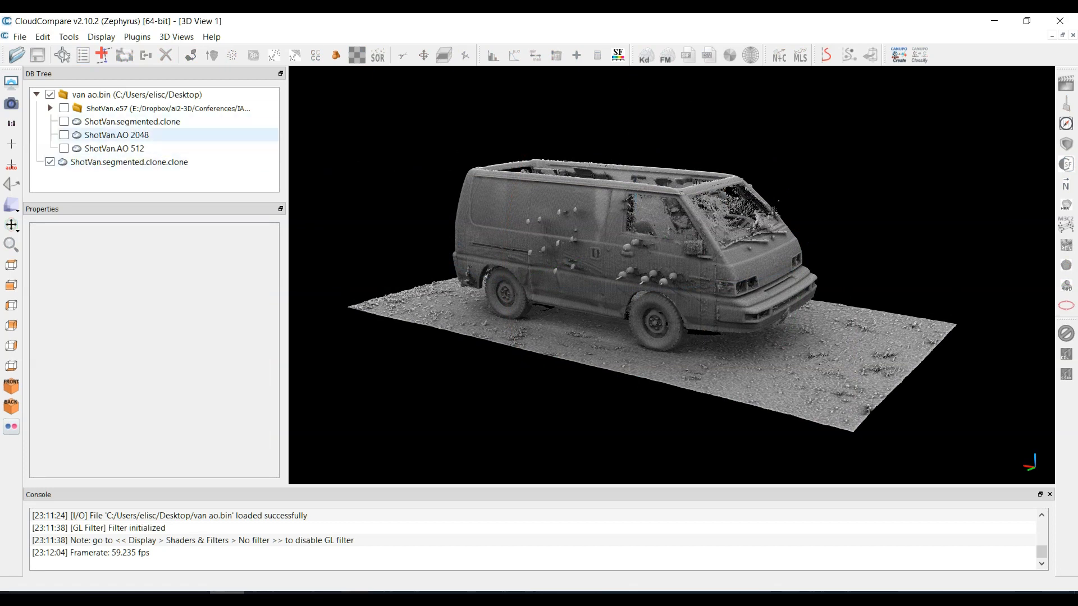
pyautogui.click(115, 148)
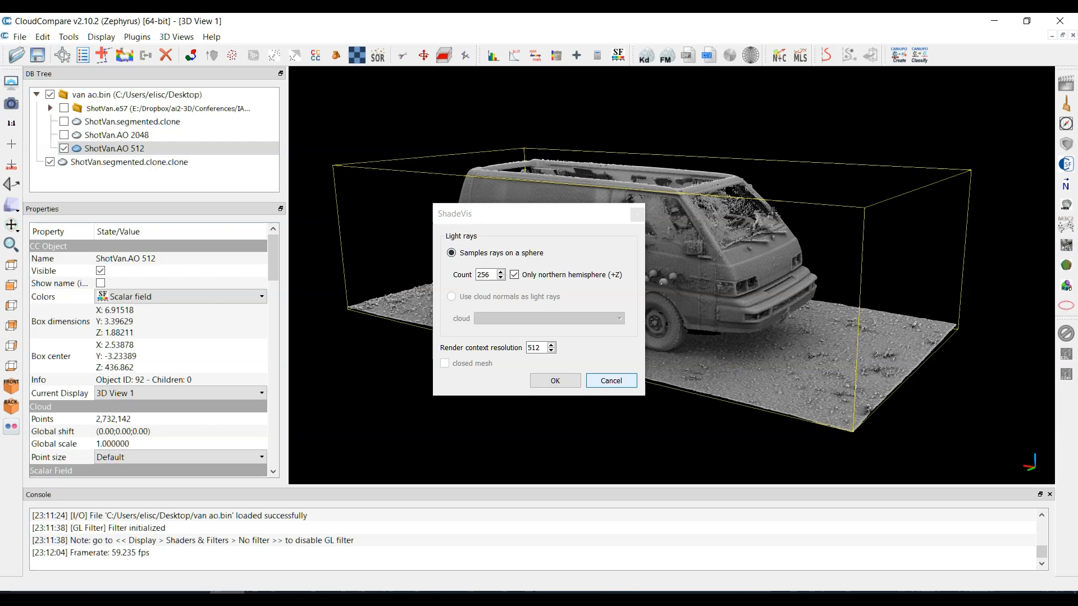
pyautogui.click(553, 381)
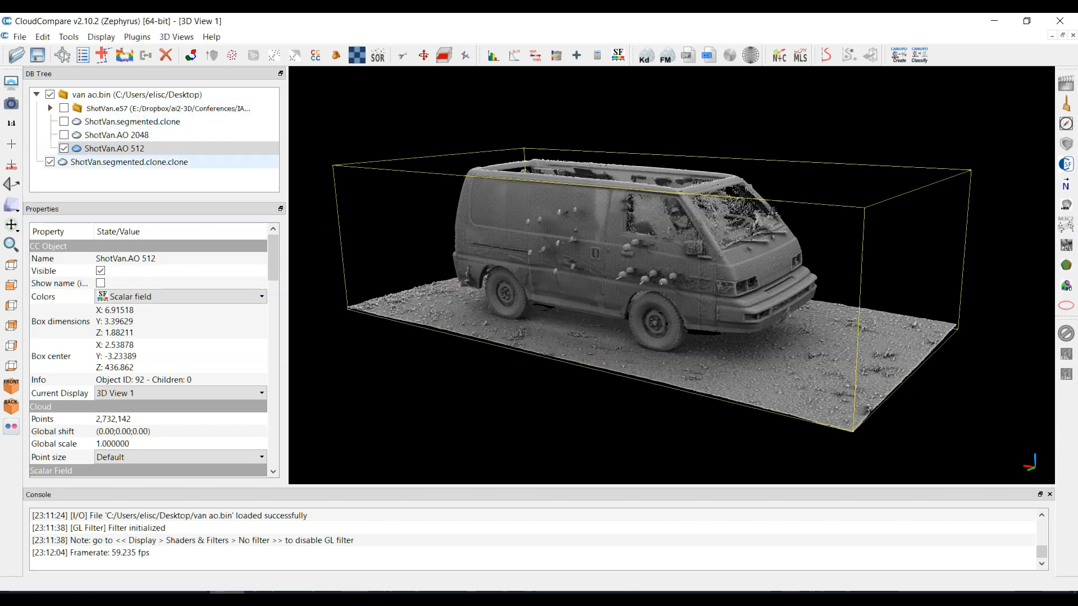
pyautogui.click(114, 149)
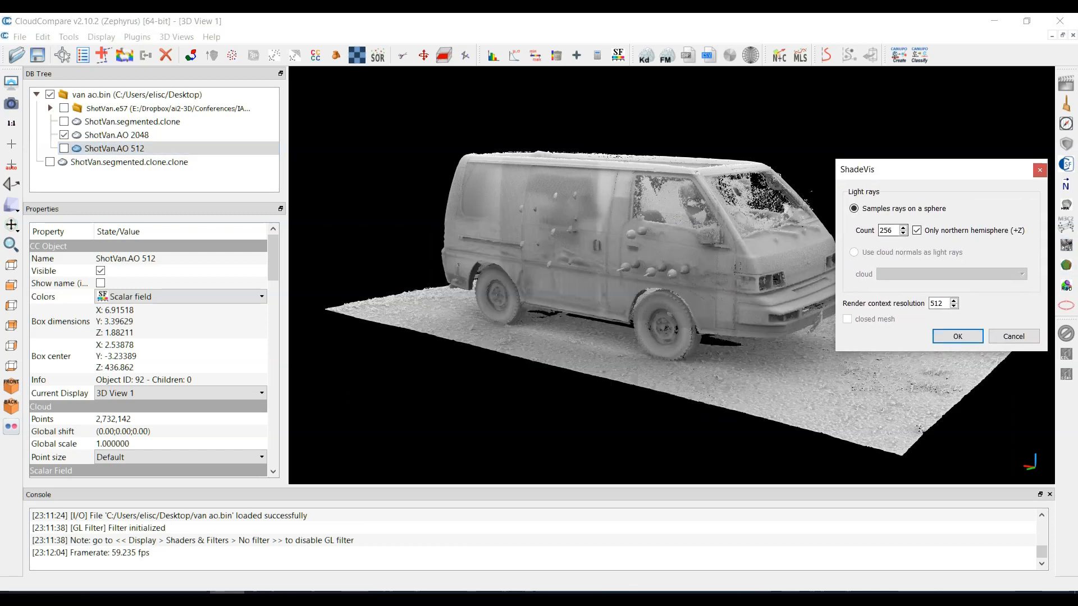
pyautogui.click(956, 335)
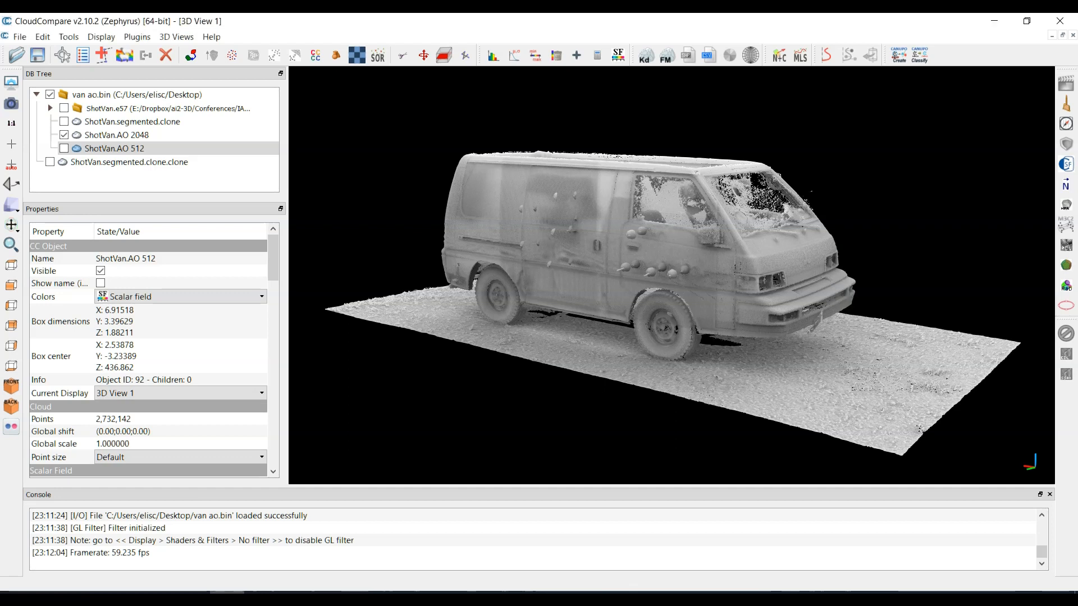